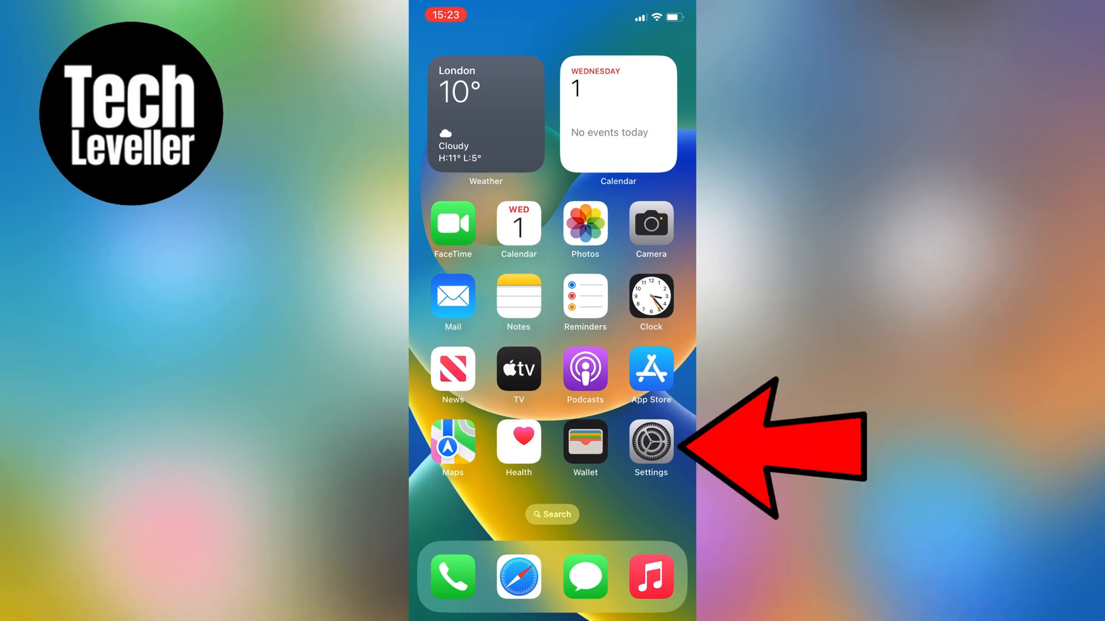
Launch Settings and scroll down the app list until the Phone entry appears
{"action": "left_click", "coordinate": [650, 437]}
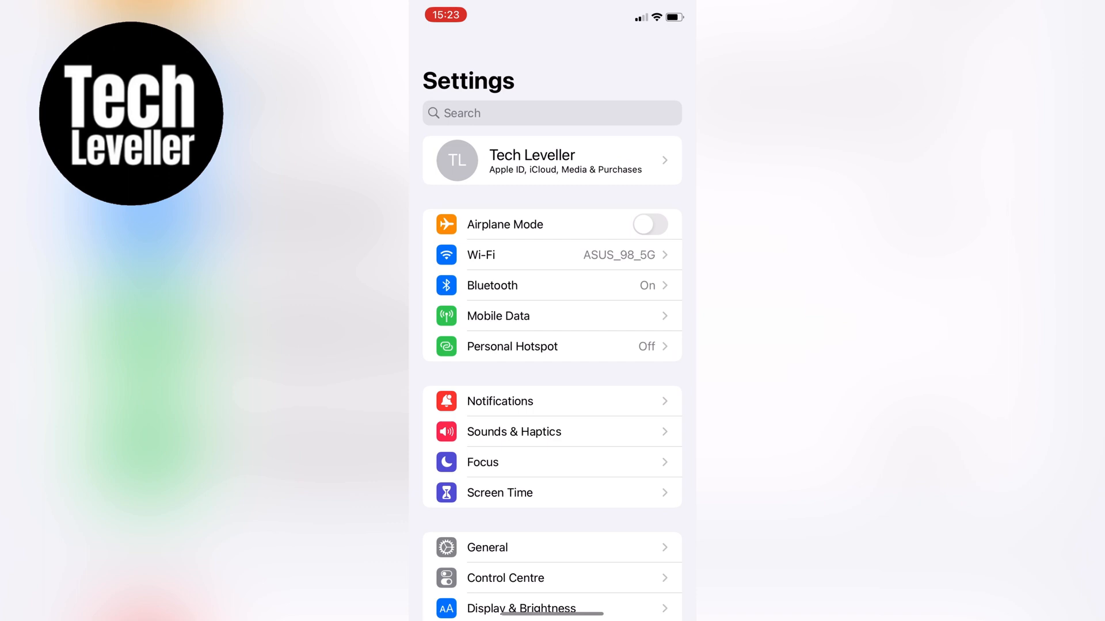
{"action": "scroll", "scroll_direction": "down", "scroll_amount": 3}
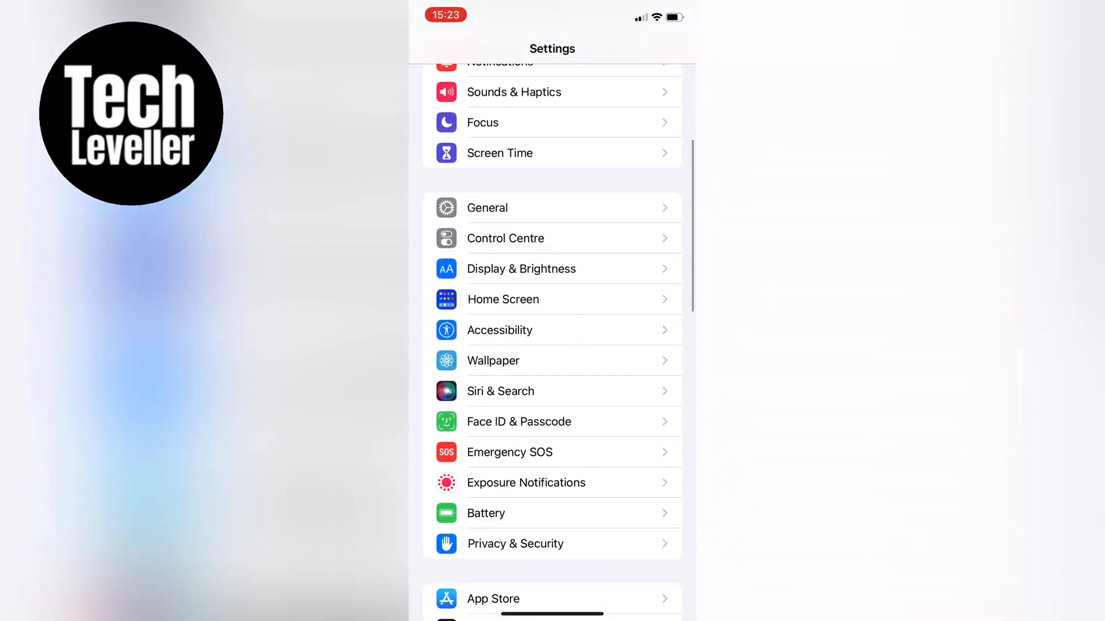
{"action": "scroll", "scroll_direction": "down", "scroll_amount": 3}
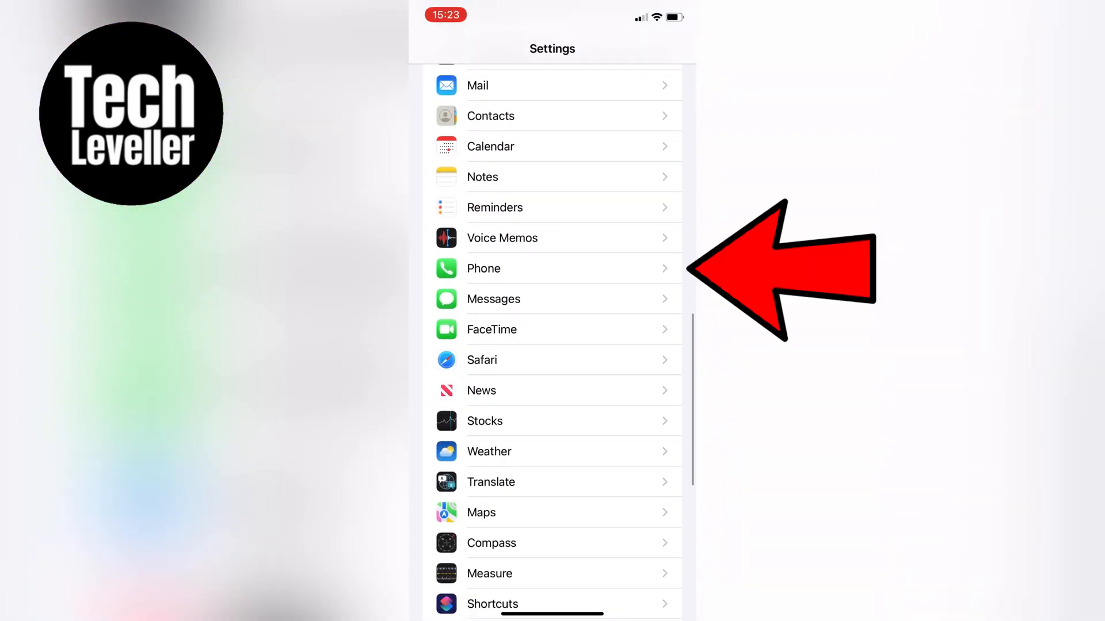
{"action": "left_click", "coordinate": [553, 269]}
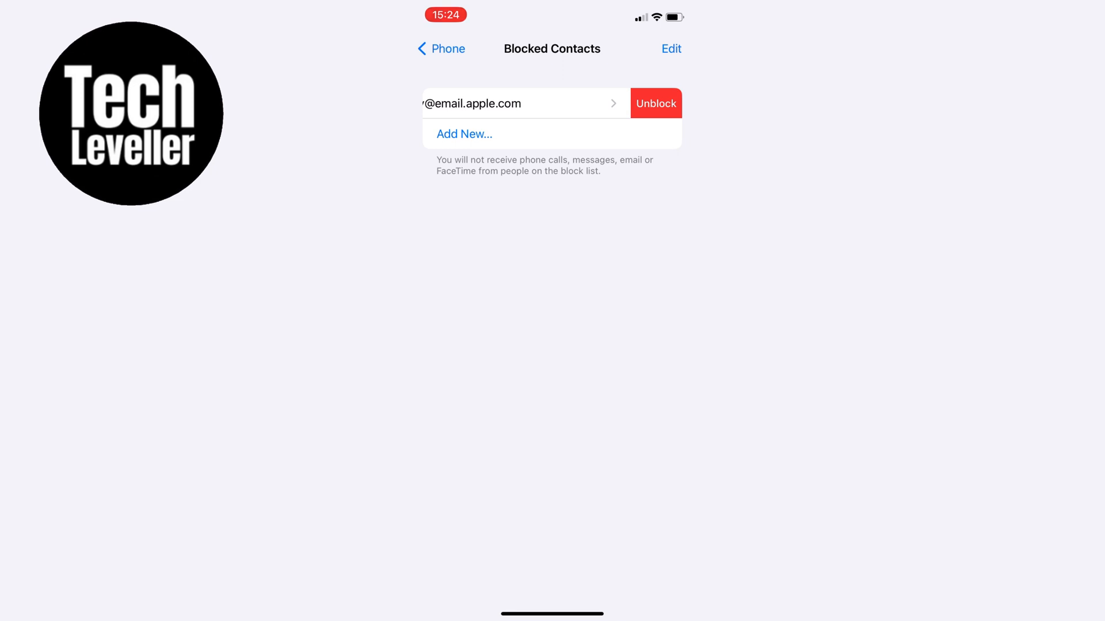
Unblock the blocked email address, emptying the Blocked Contacts list
{"action": "left_click", "coordinate": [654, 103]}
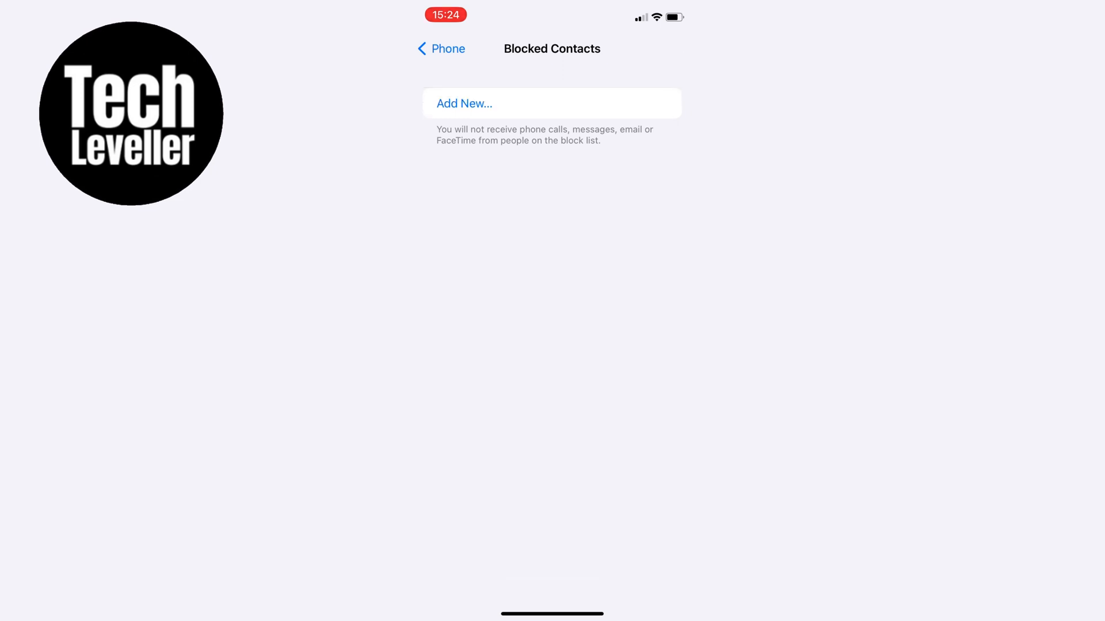